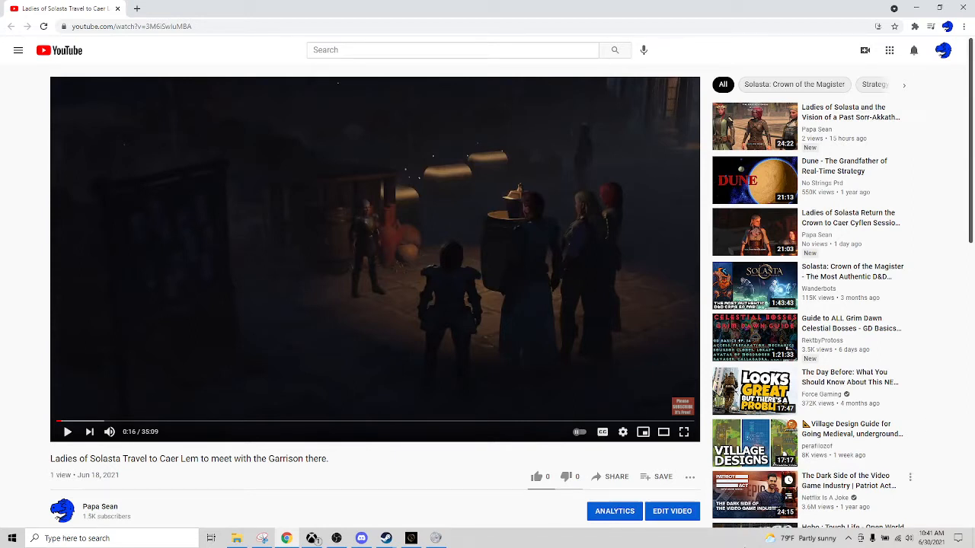
pyautogui.moveTo(110, 432)
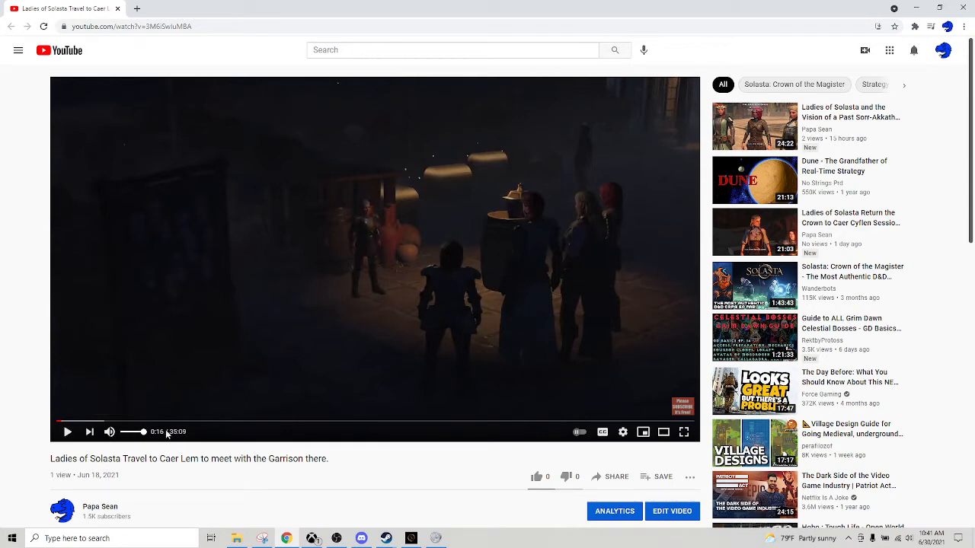
pyautogui.moveTo(294, 281)
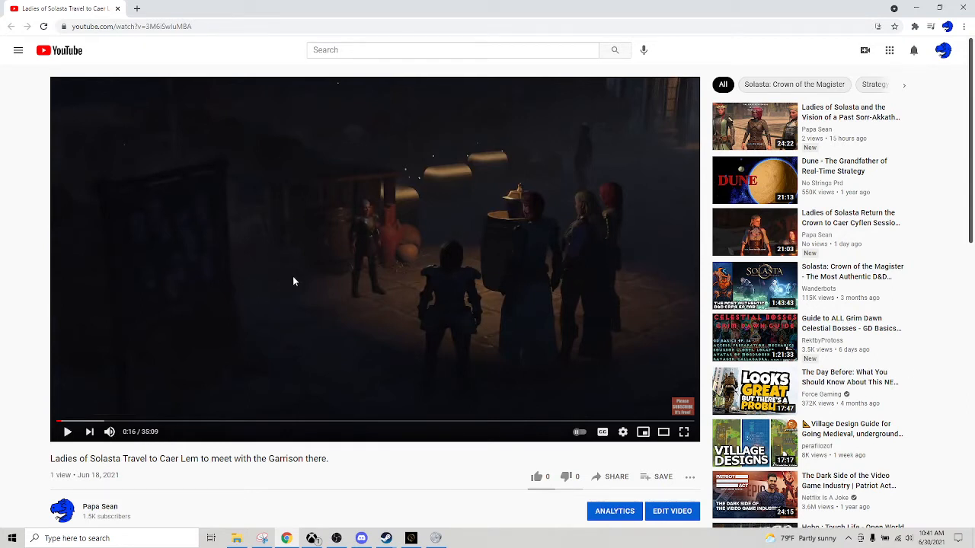
# Resume the video and show Volume Mixer levels for Steam, Solasta and Google Chrome.
pyautogui.click(67, 432)
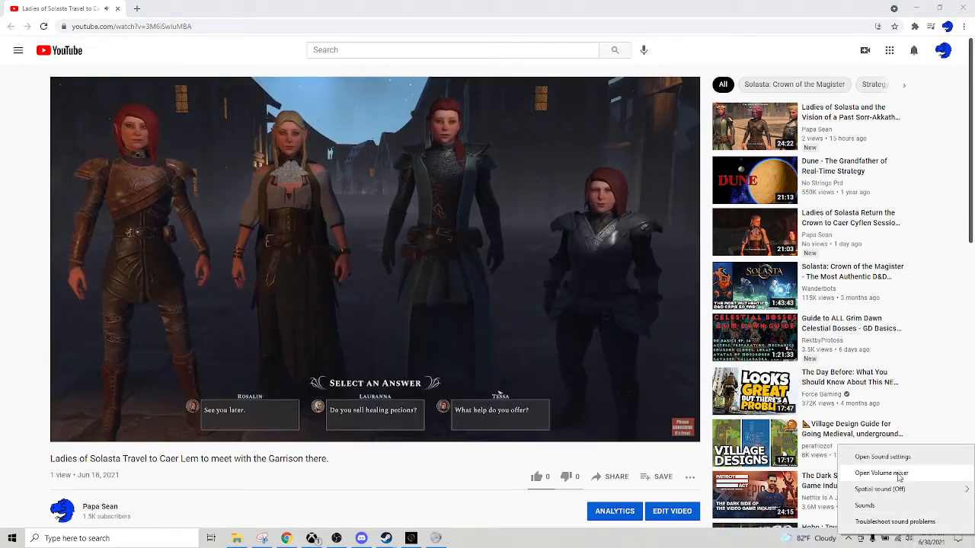
pyautogui.click(885, 474)
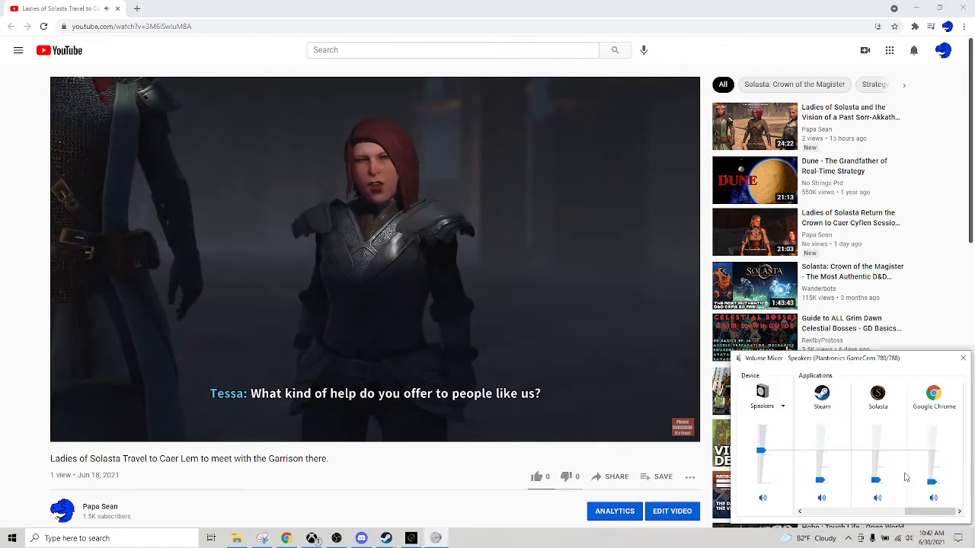